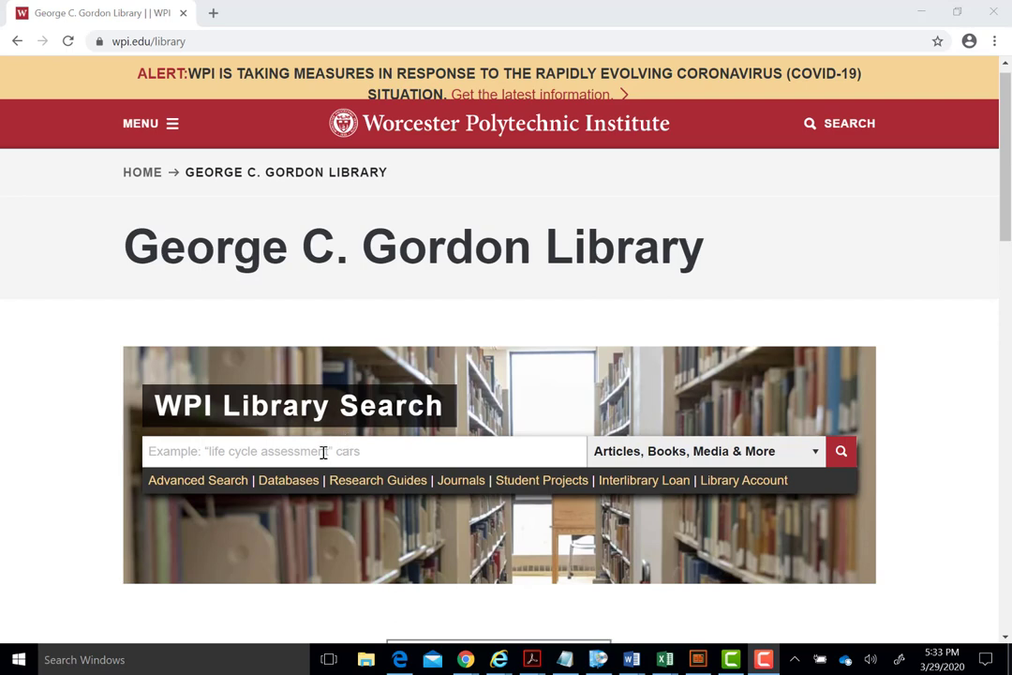
- Browse the library's All Databases A-Z list to the S section to locate Scopus
click(289, 479)
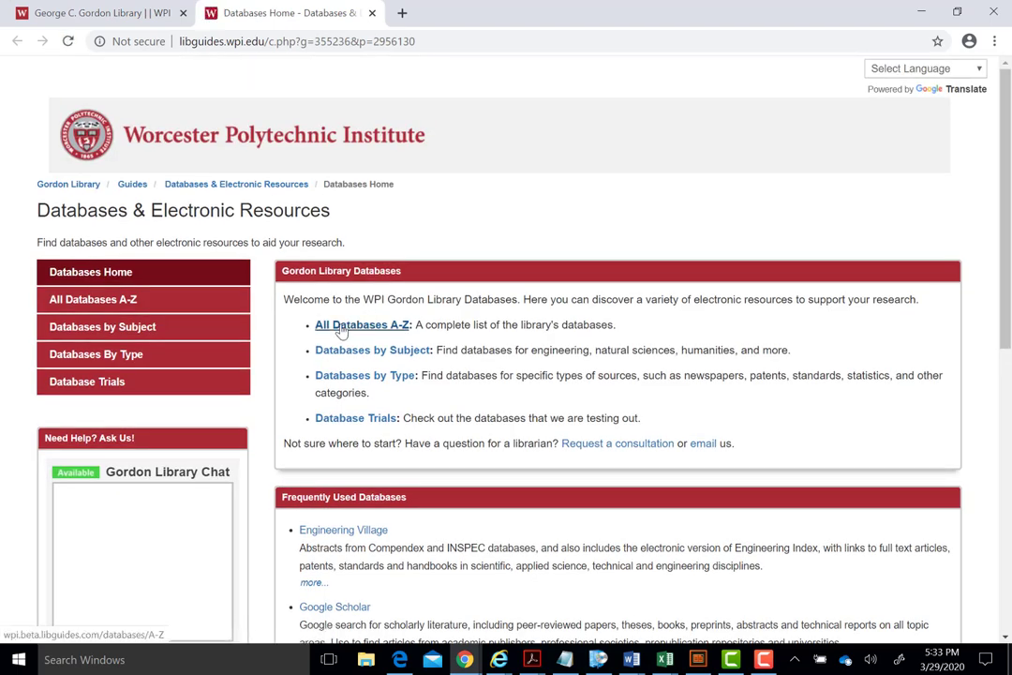
mouse_move(362, 325)
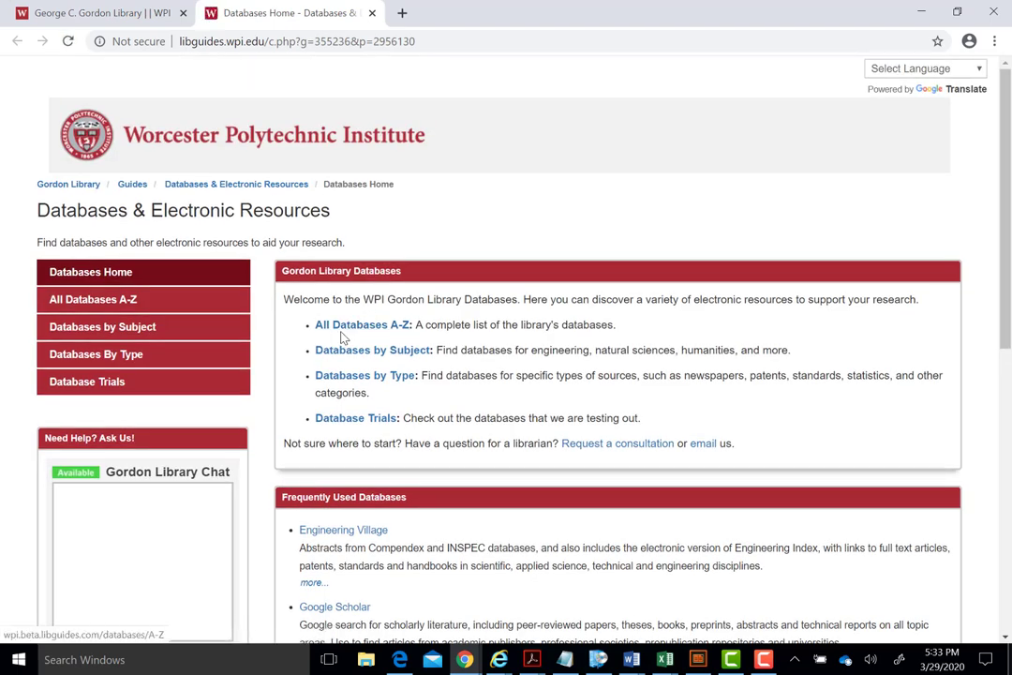
click(362, 324)
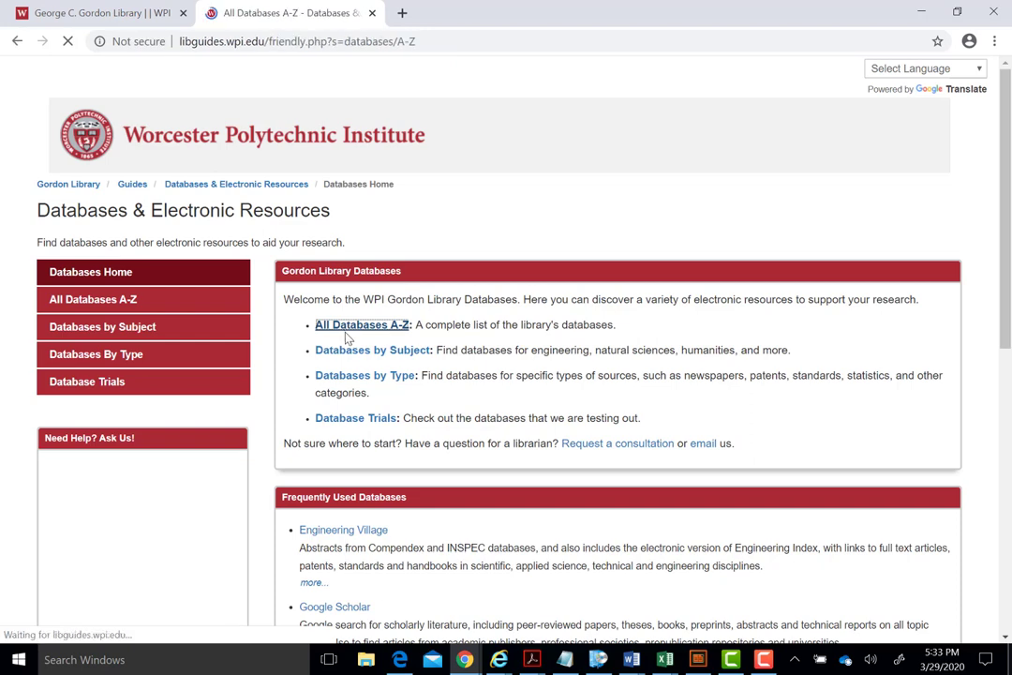
click(362, 325)
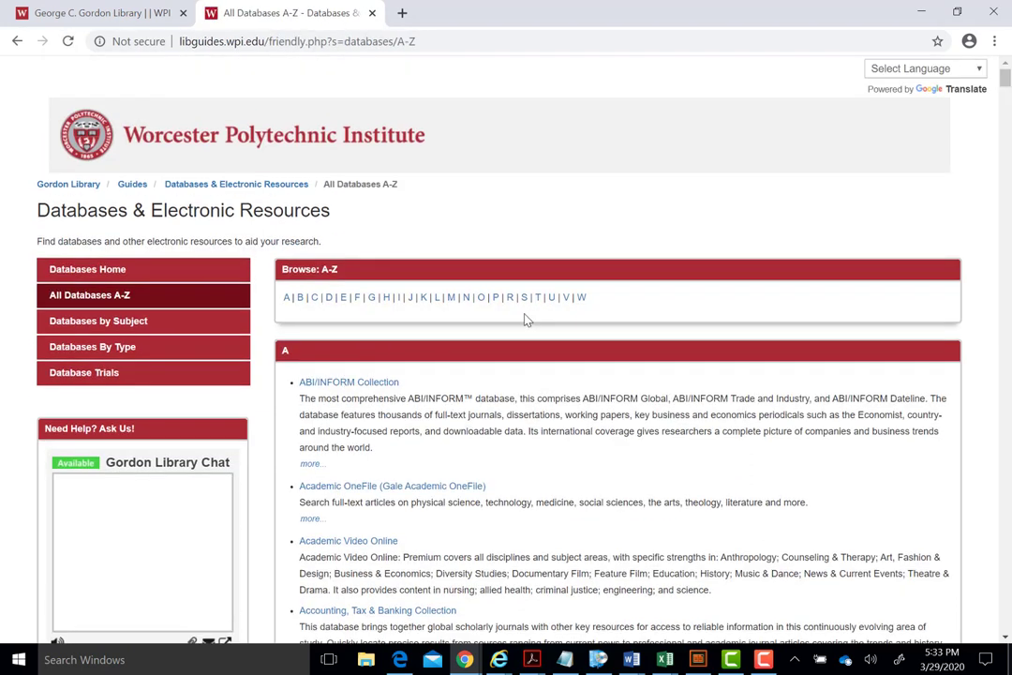
click(524, 296)
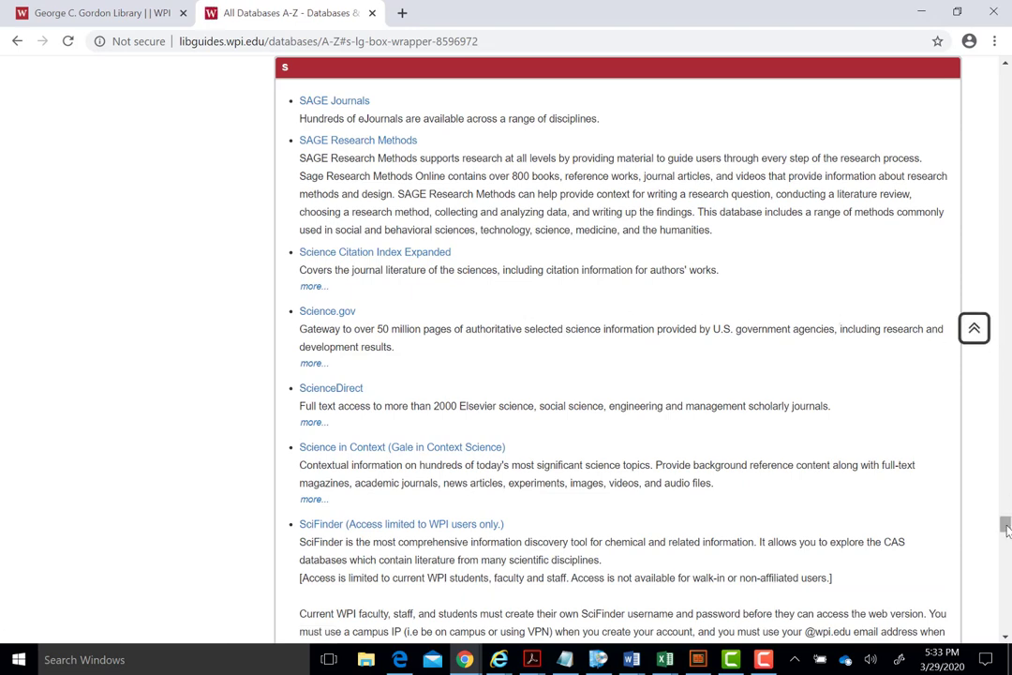
scroll(down, 3)
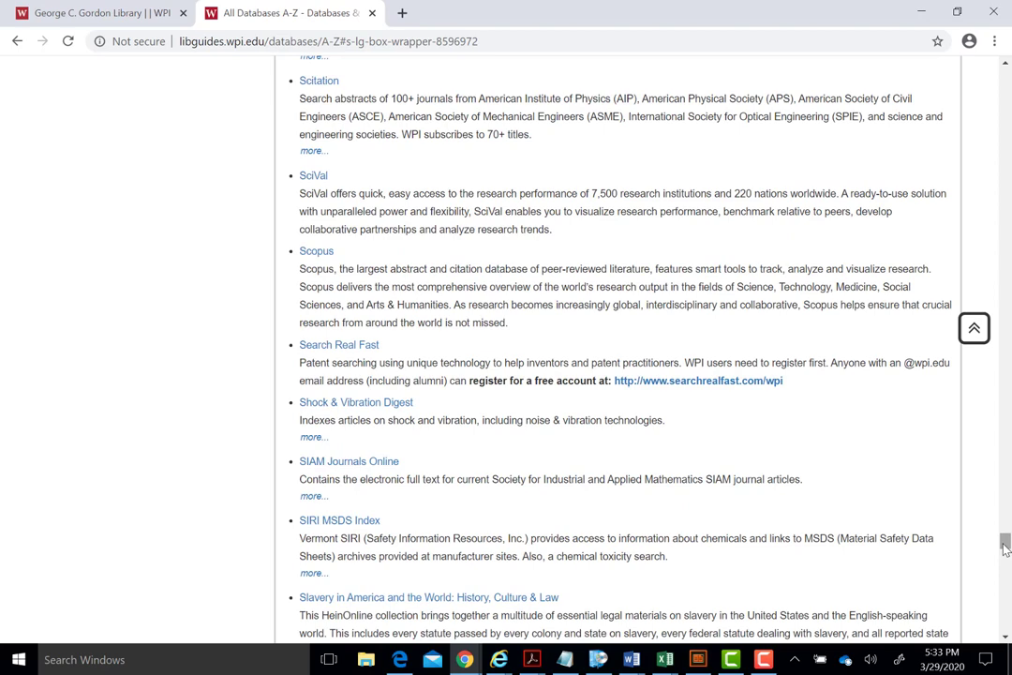
mouse_move(322, 254)
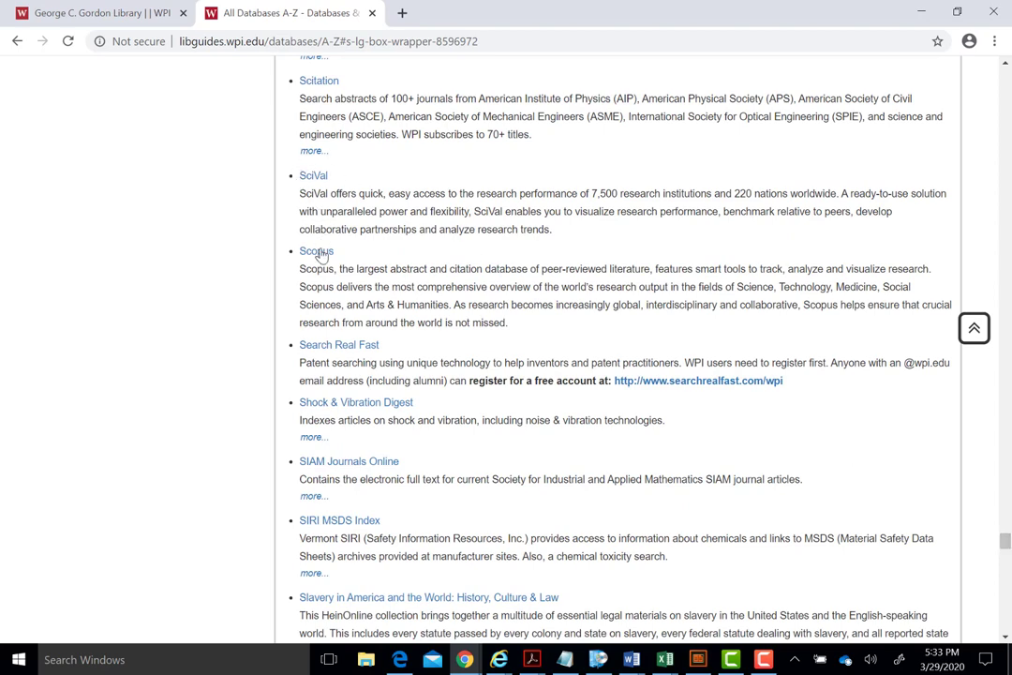
- Enter "United States" as the first Scopus document search term
click(315, 251)
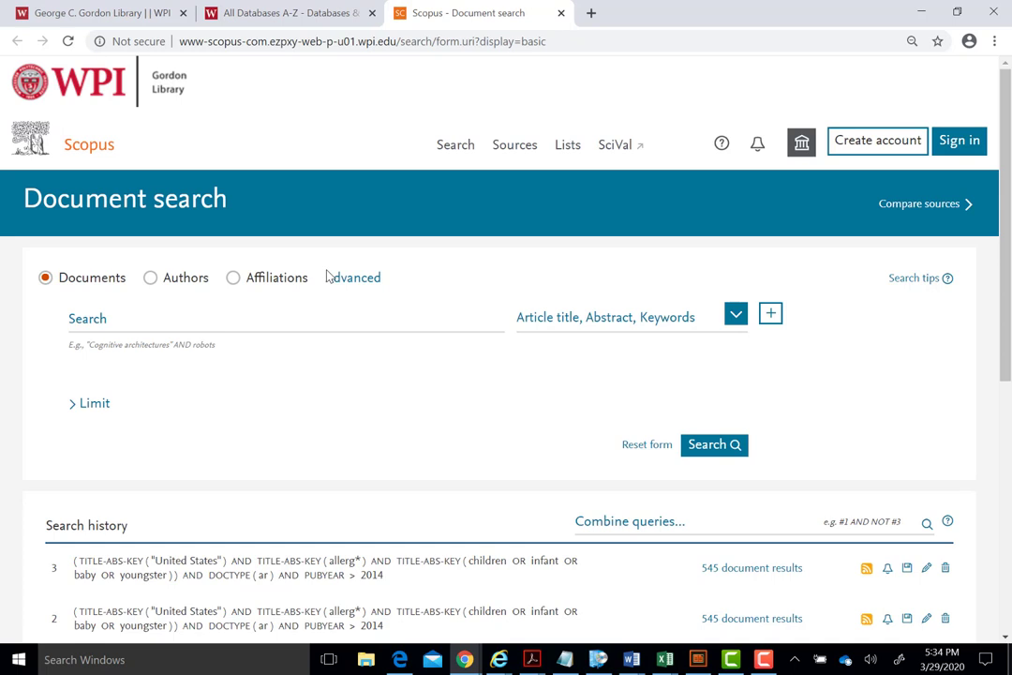
click(281, 318)
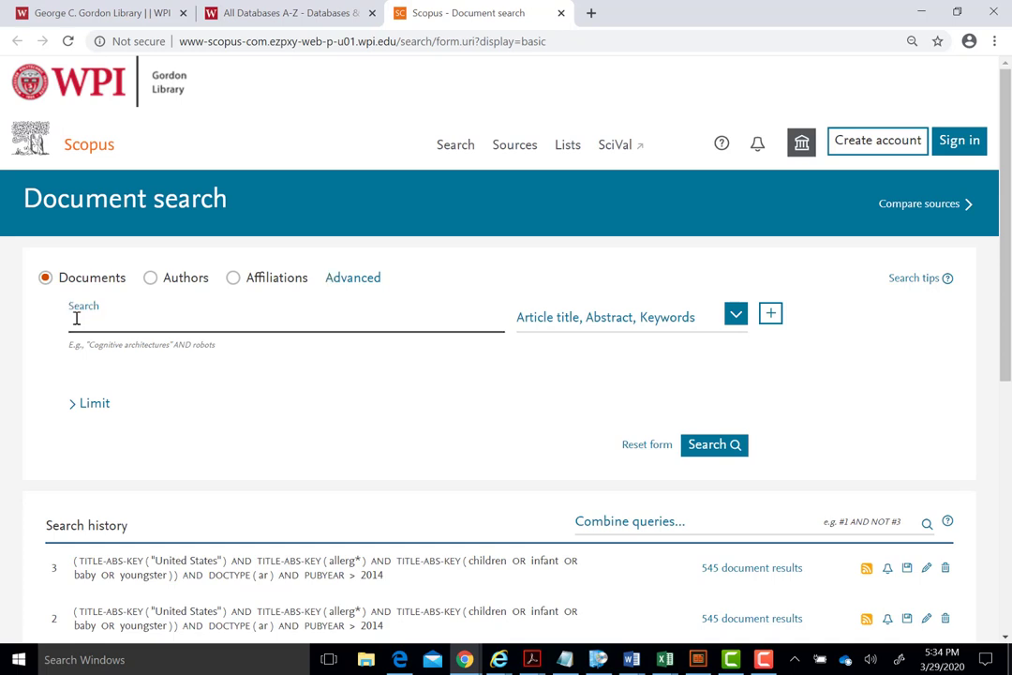
text("United States")
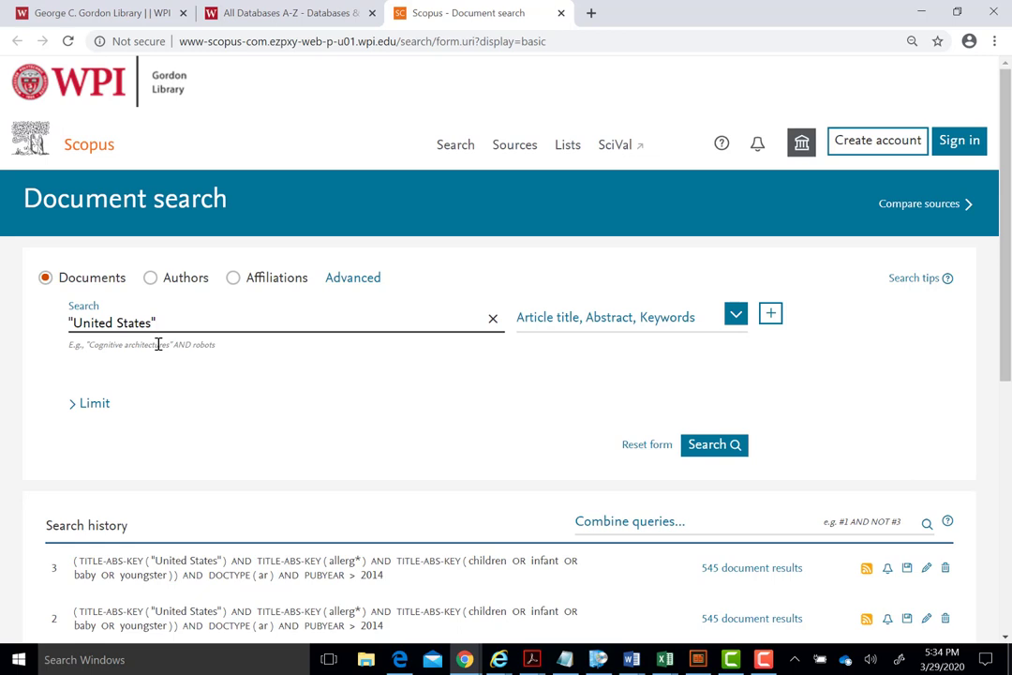
mouse_move(727, 354)
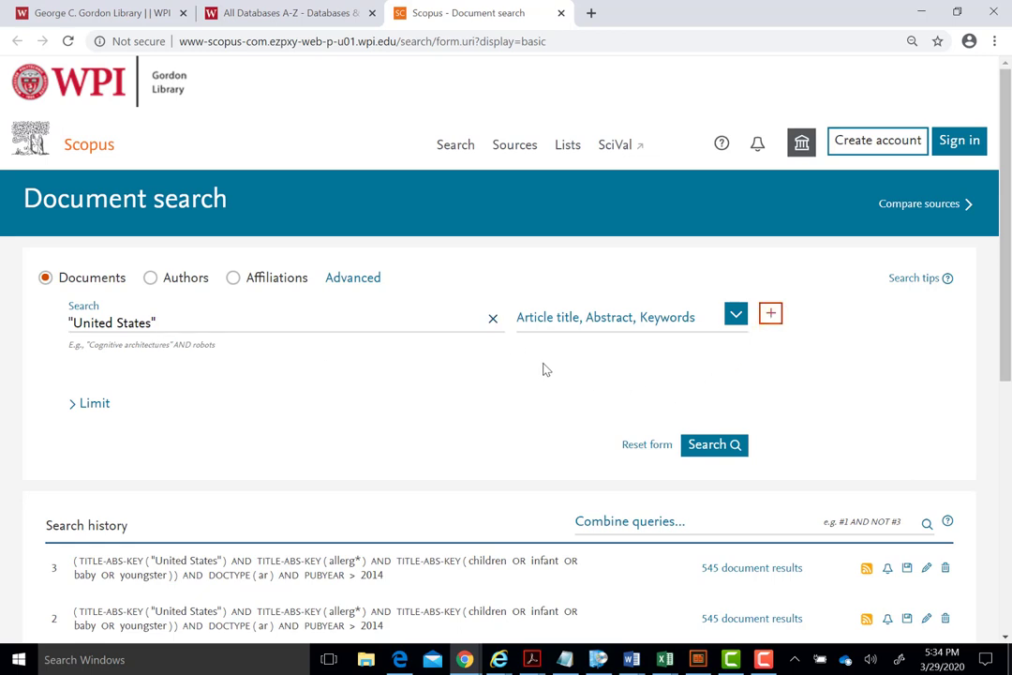
- Add a second AND-joined search line containing allerg*
click(768, 313)
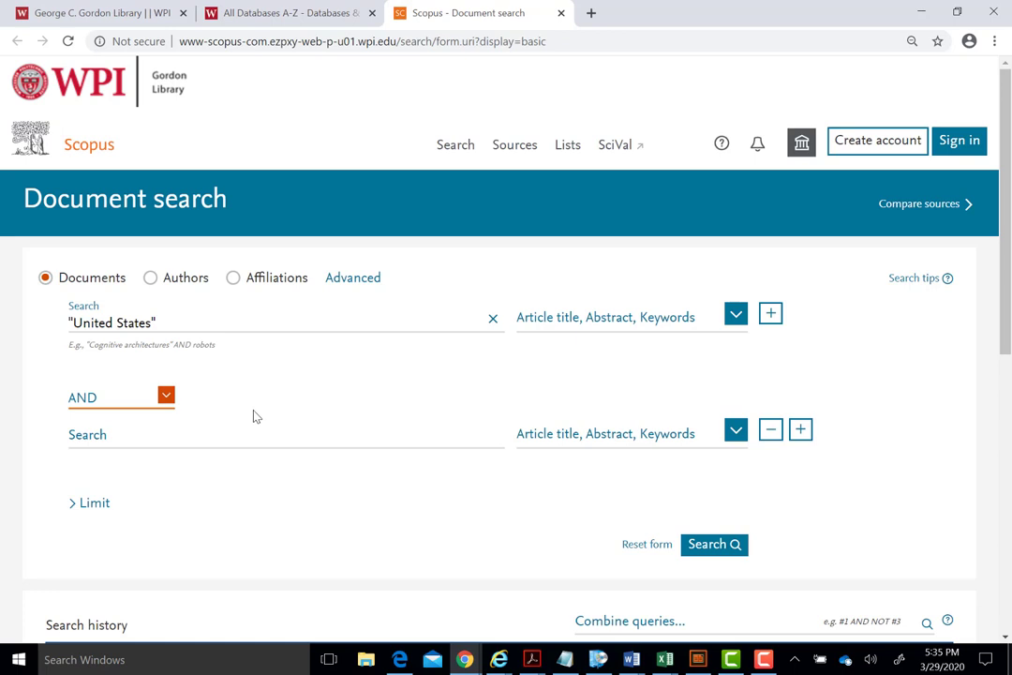
text(allergy)
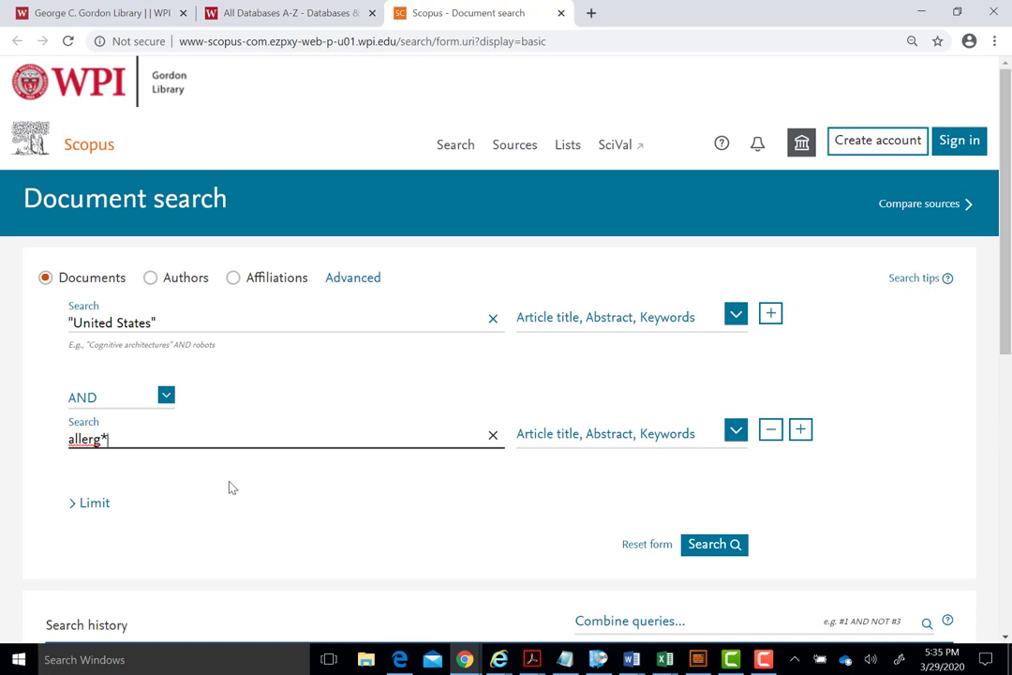
mouse_move(800, 429)
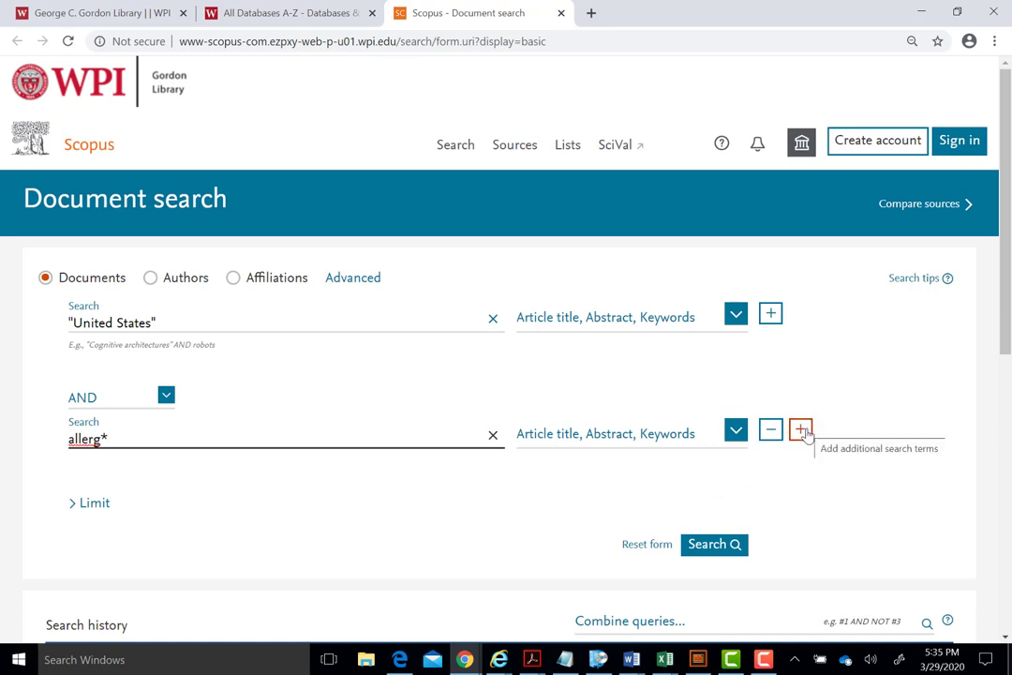
- Add a third AND-joined line: children OR infant OR baby OR Youngster
click(800, 429)
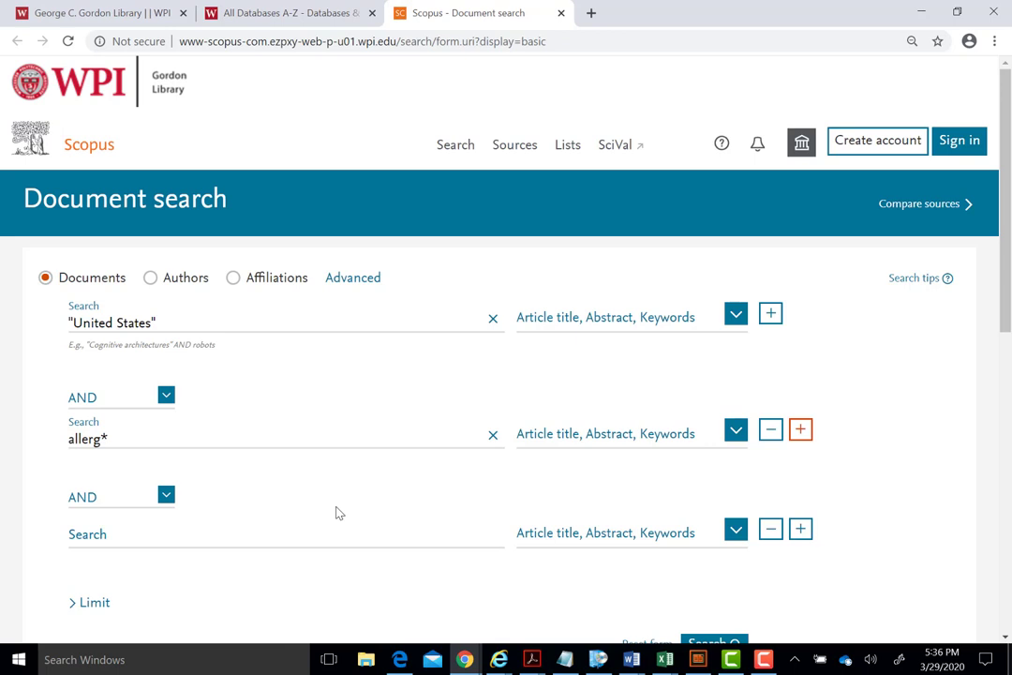
text(children OR infant OR baby OR Youngster)
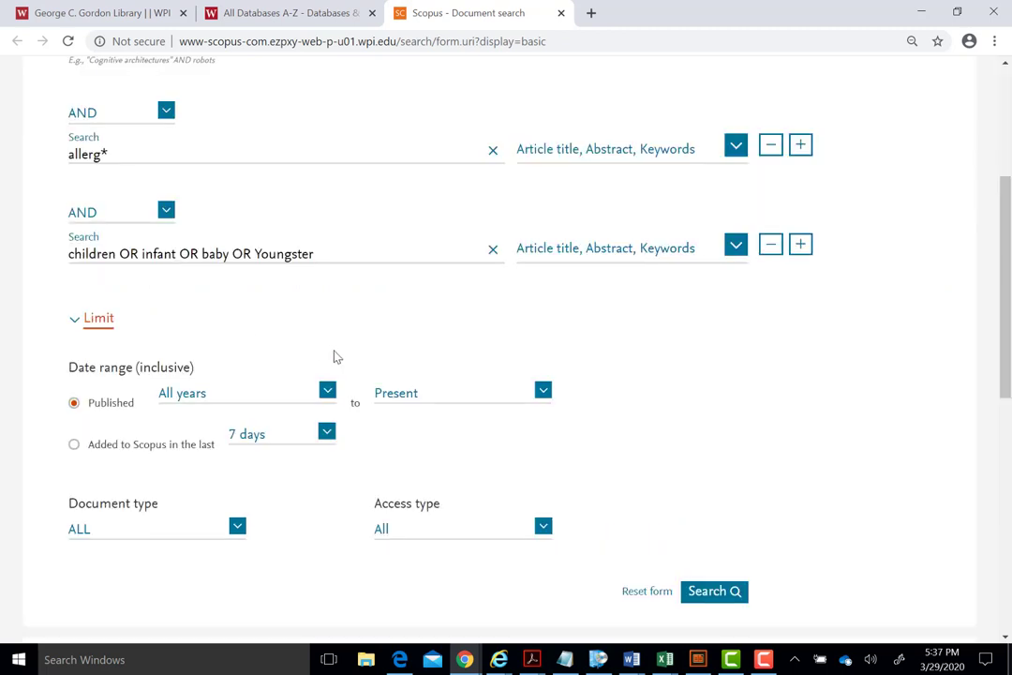
- Limit to publications from 2015 onward and articles only, then run the search (545 results)
click(326, 392)
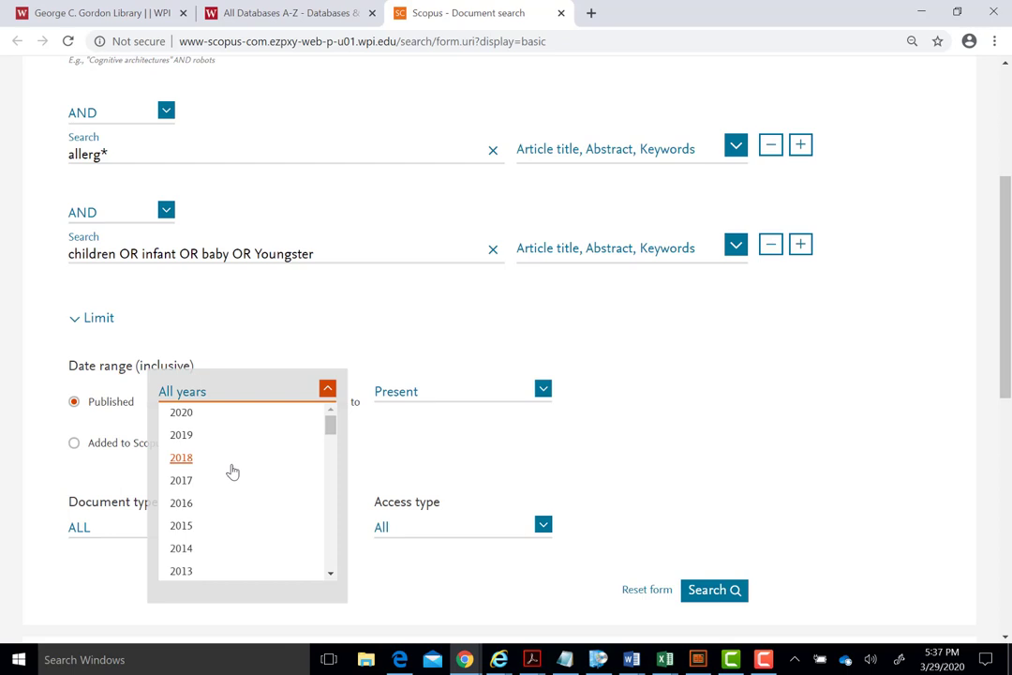
click(180, 524)
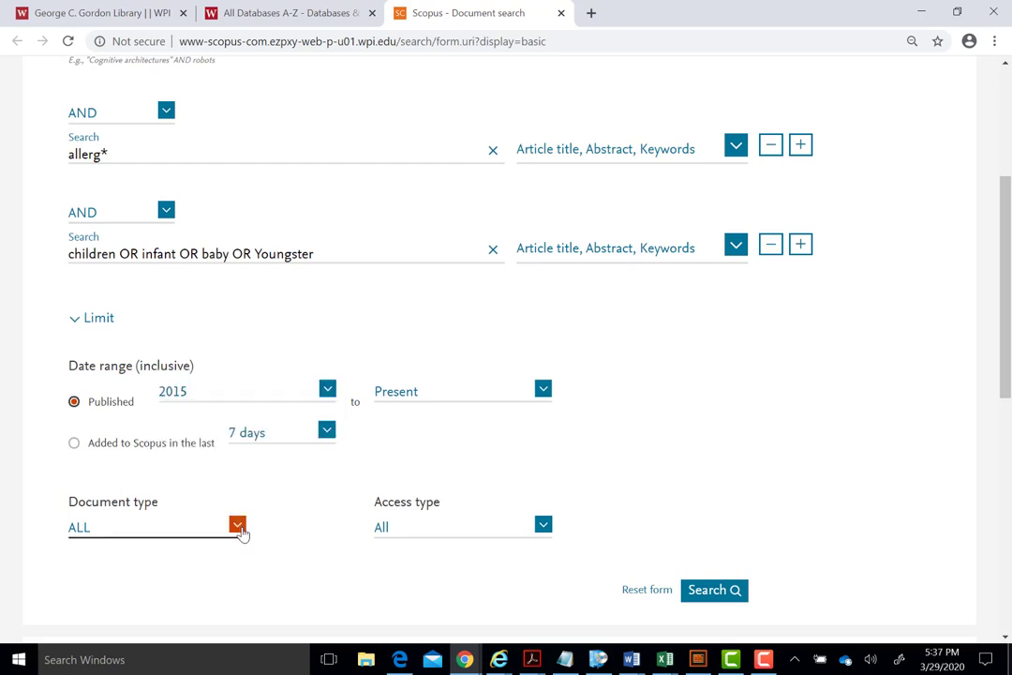
click(236, 525)
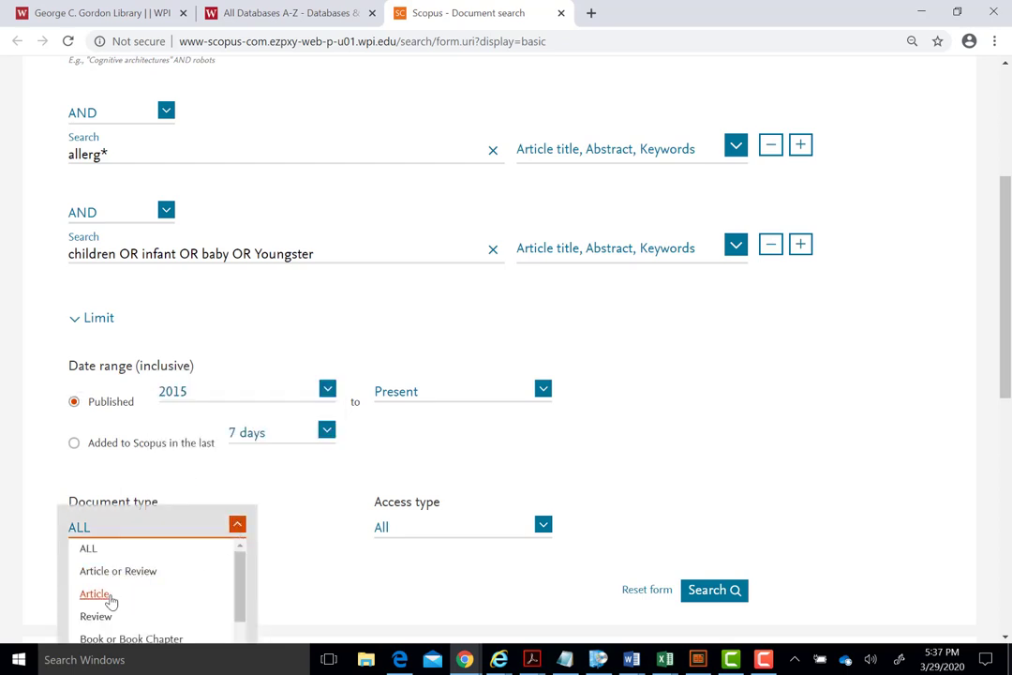
click(93, 593)
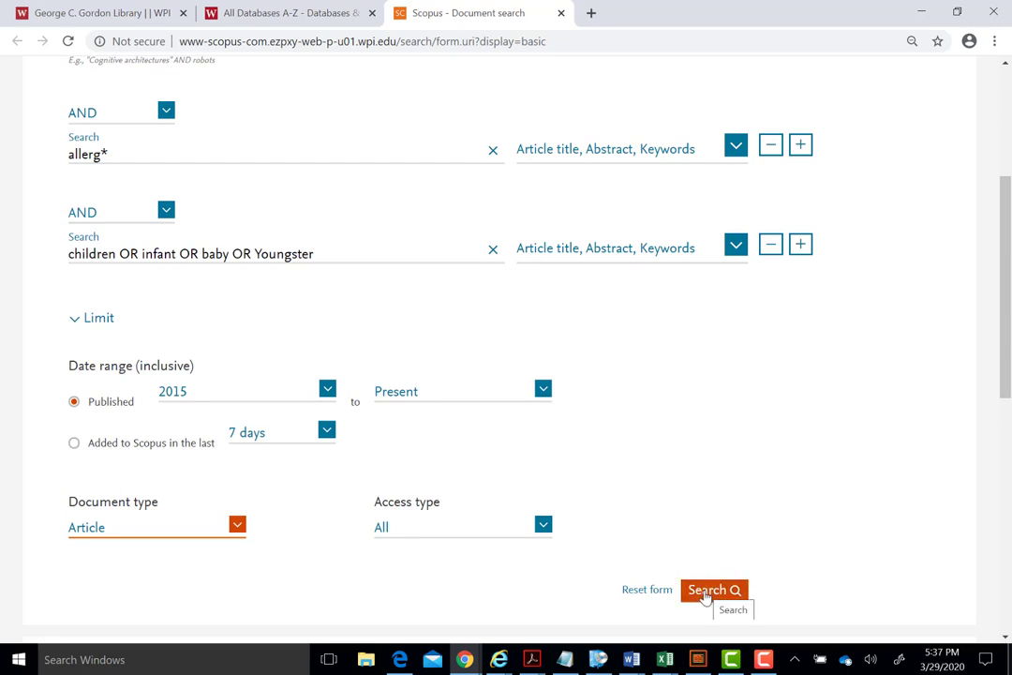
click(712, 588)
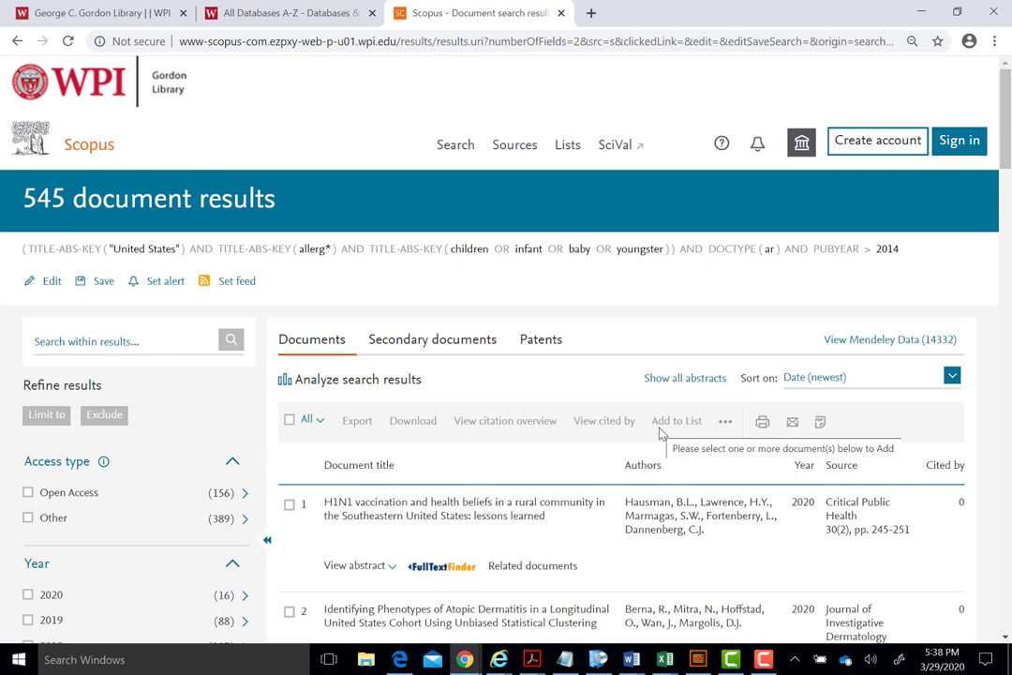
mouse_move(776, 446)
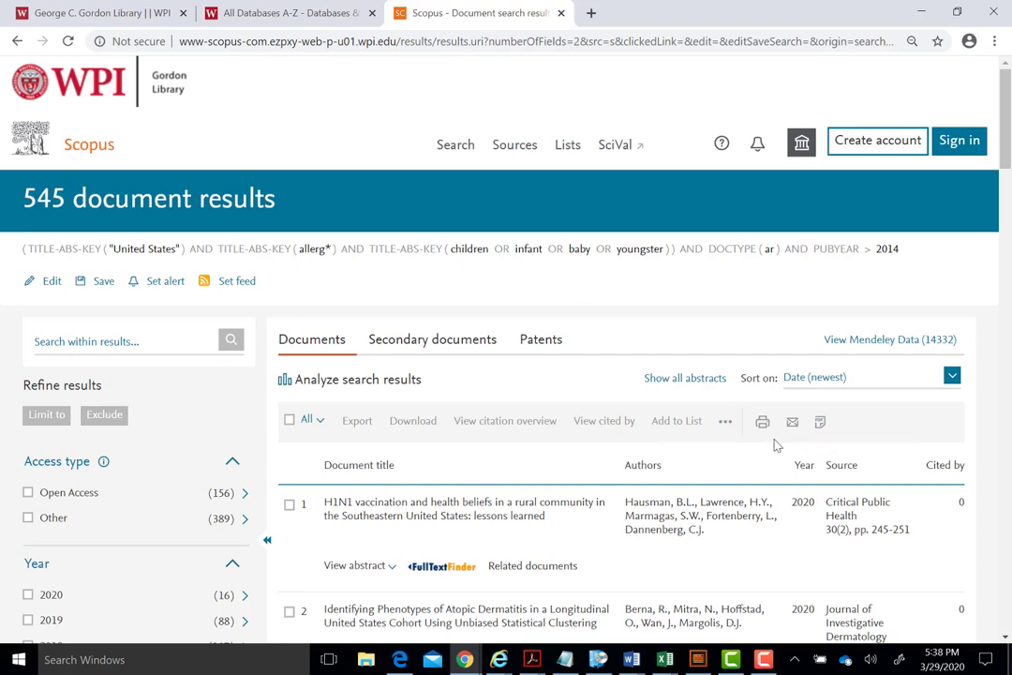
- Browse the 545 results and select the depression and anxiety in children with epilepsy article
click(952, 376)
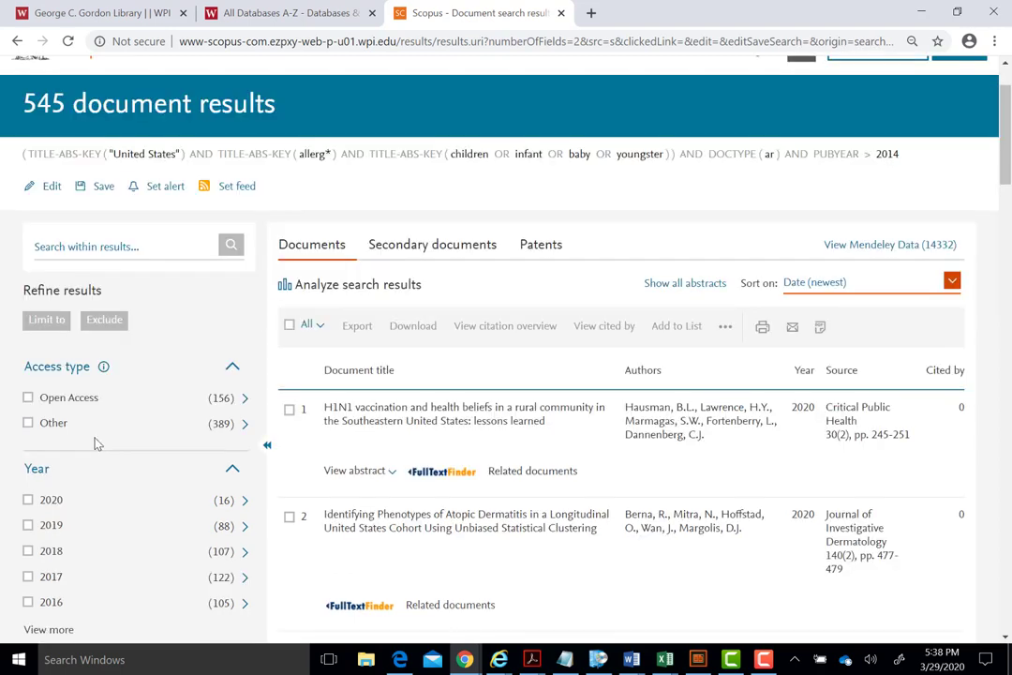
mouse_move(179, 532)
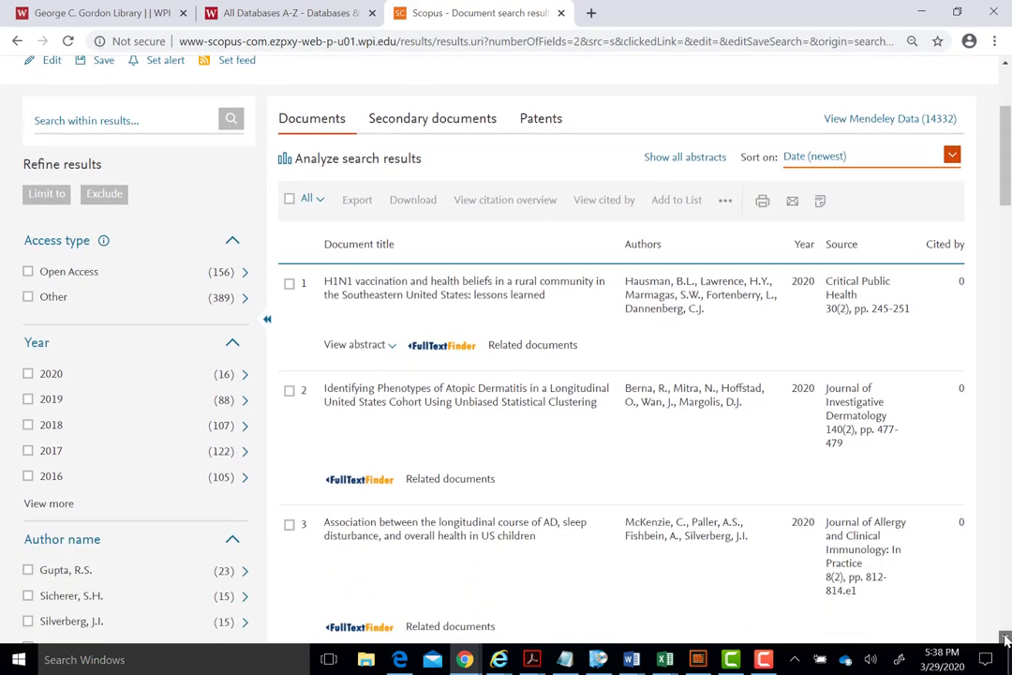
scroll(down, 3)
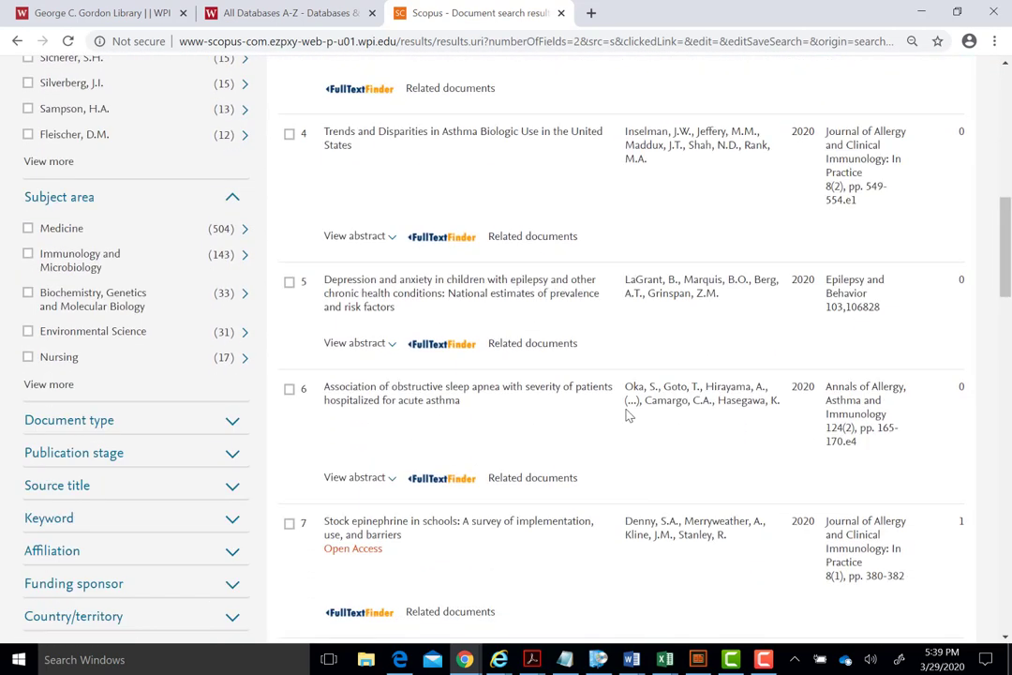
mouse_move(435, 307)
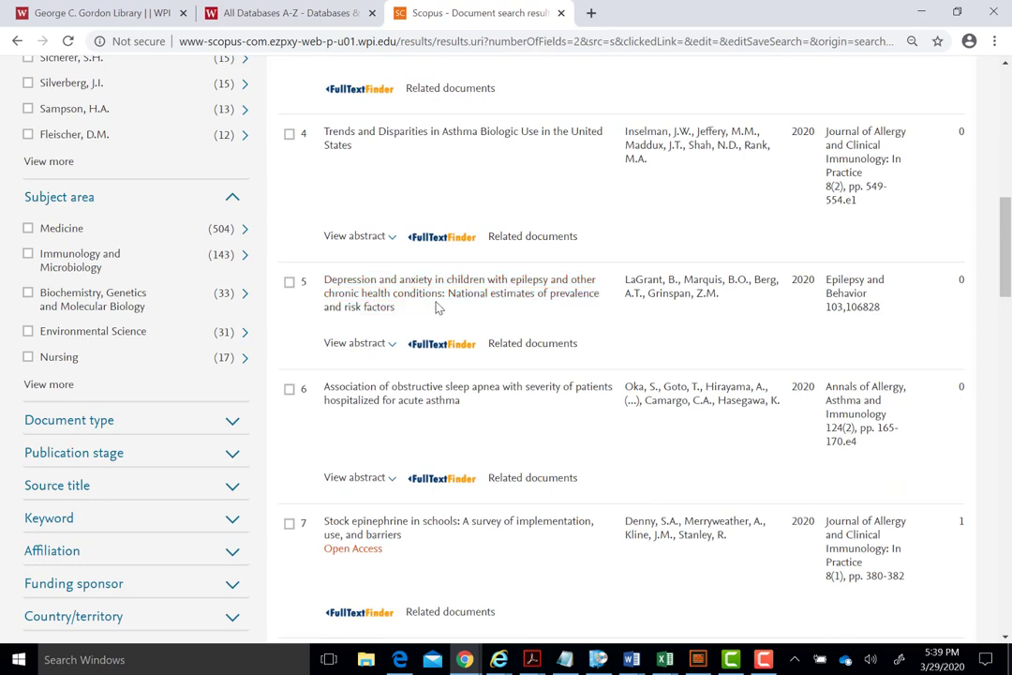
click(459, 292)
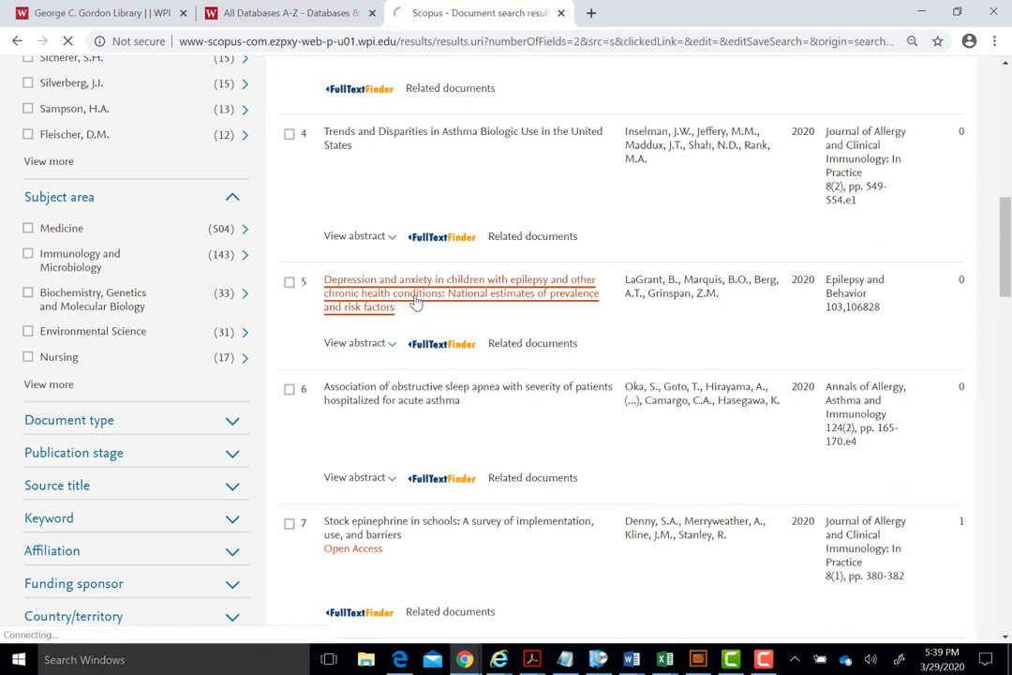
- Review the article's abstract and keywords, then reach its full text via FullText Finder
click(459, 292)
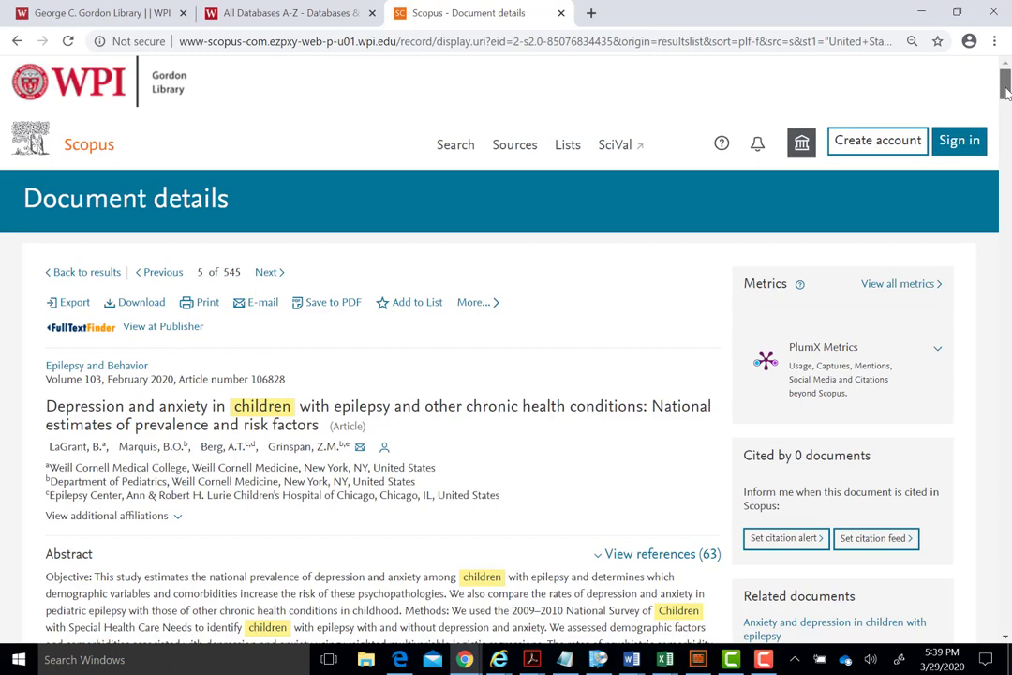
scroll(down, 3)
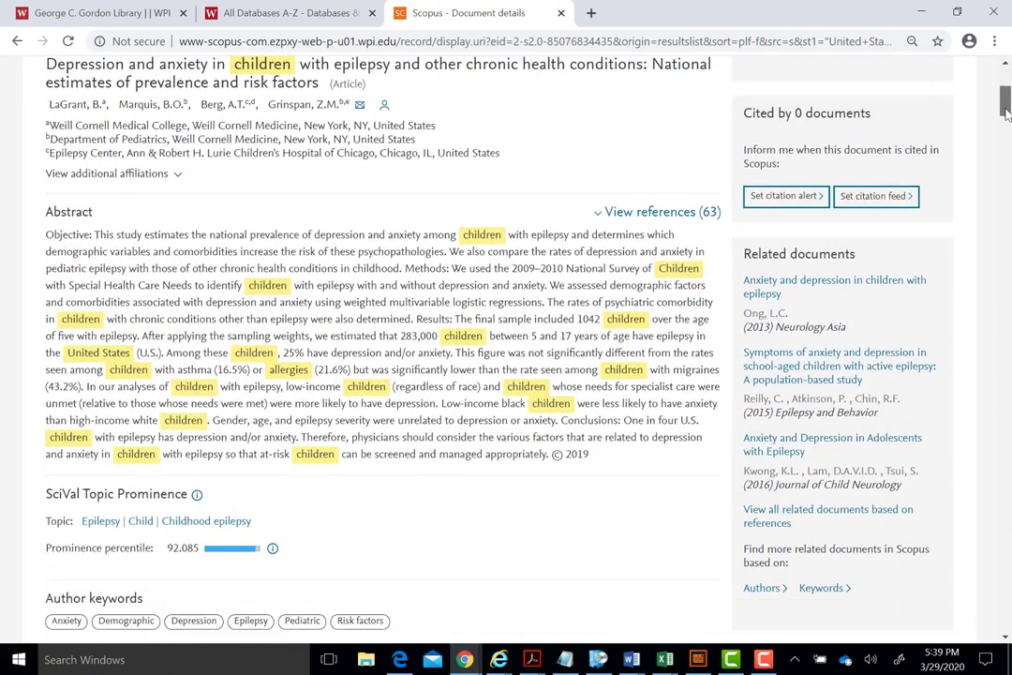
scroll(down, 3)
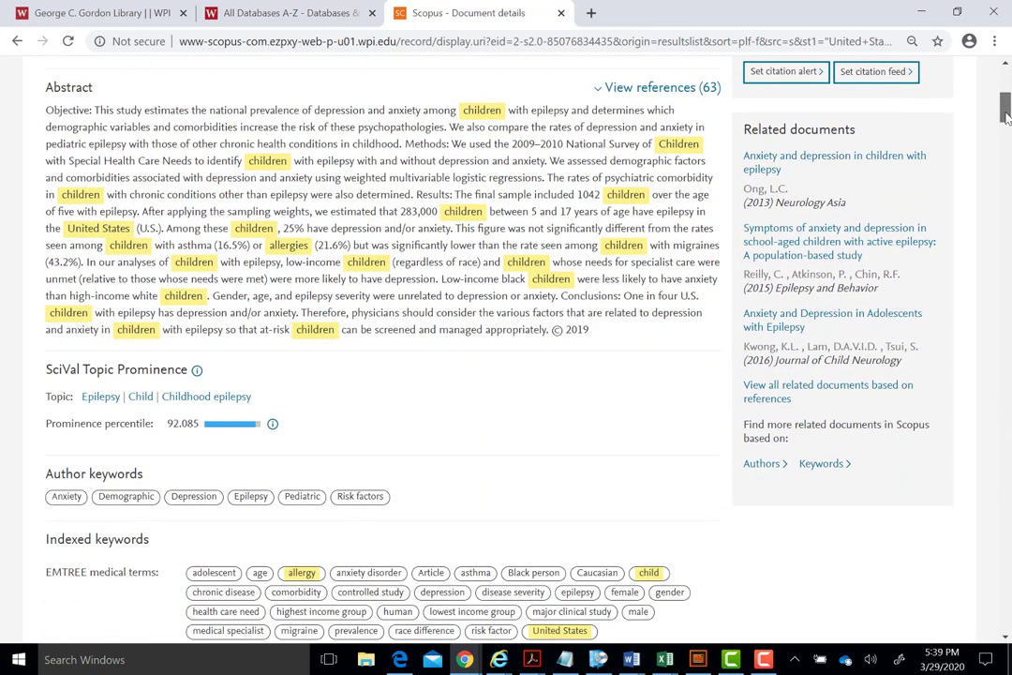
scroll(down, 3)
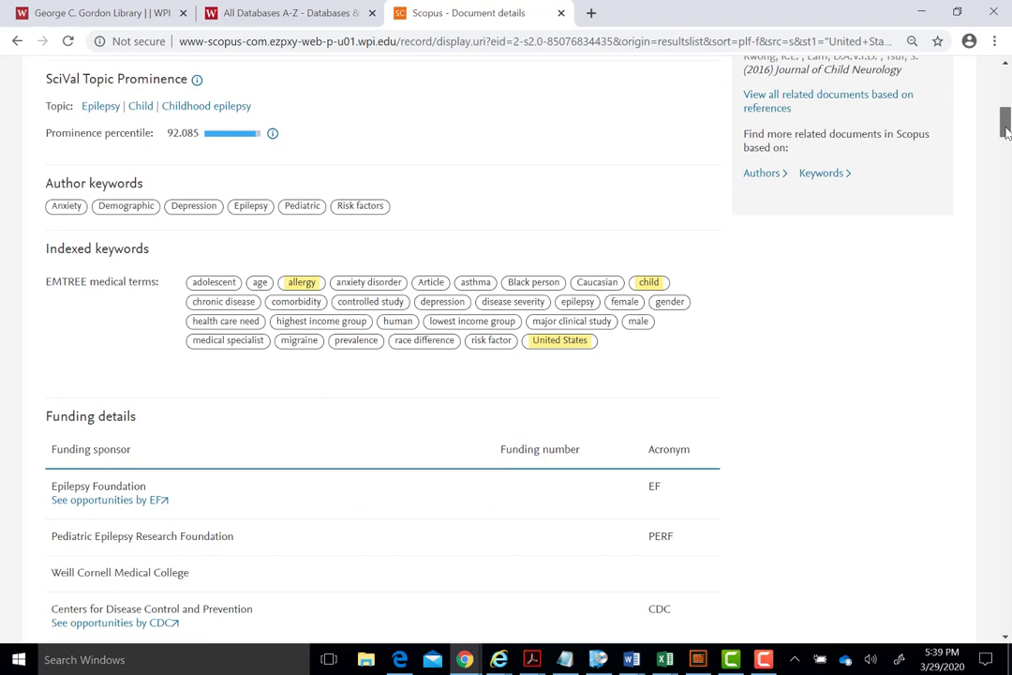
scroll(up, 3)
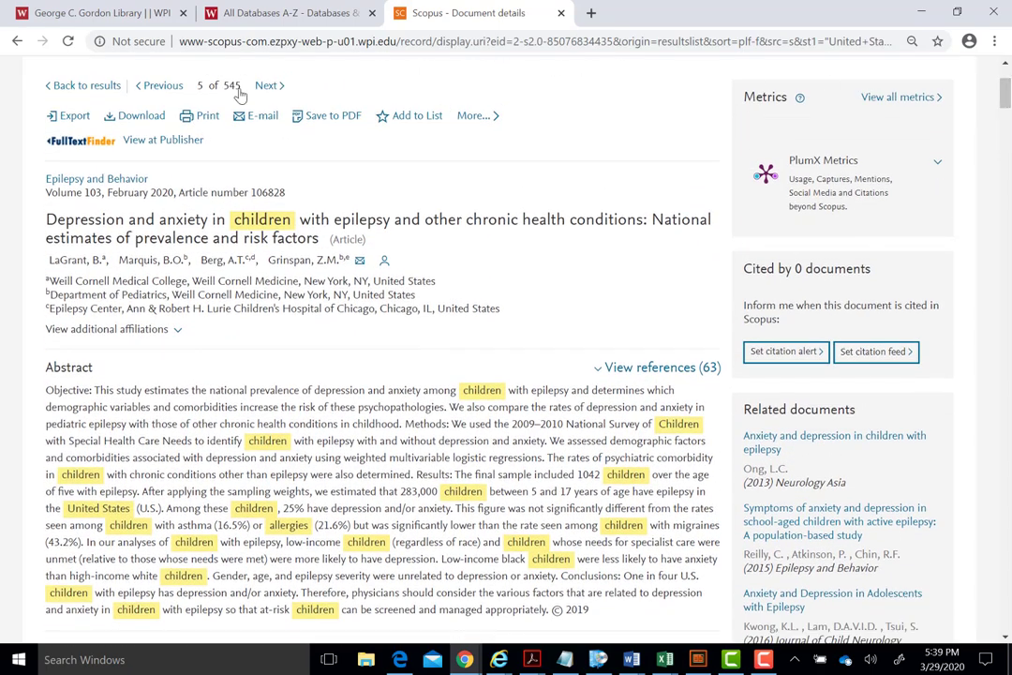
mouse_move(80, 139)
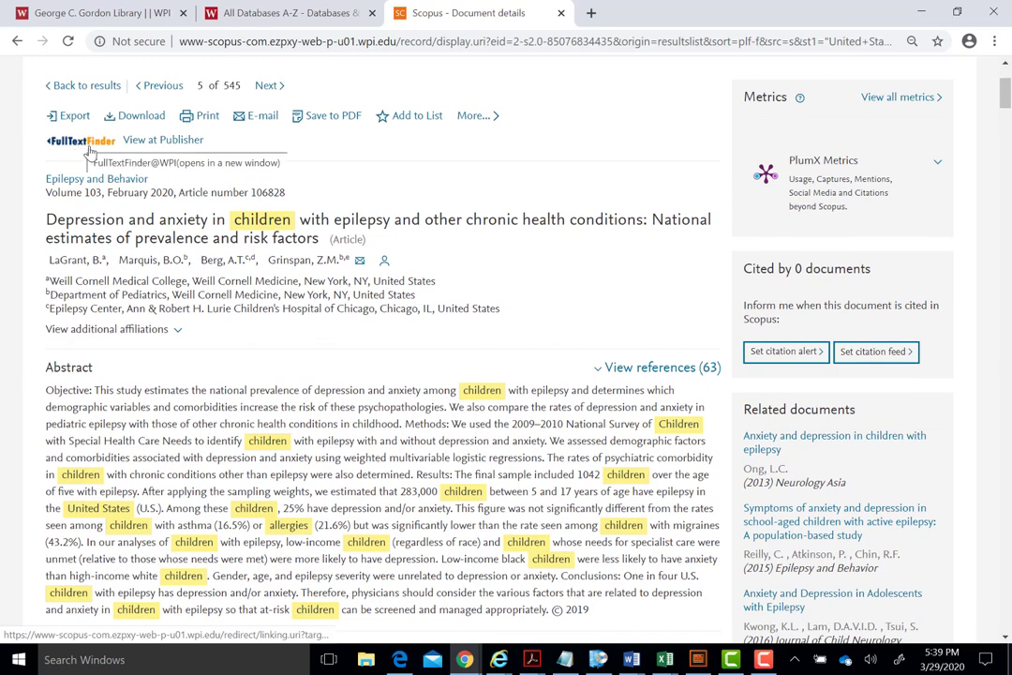
mouse_move(89, 154)
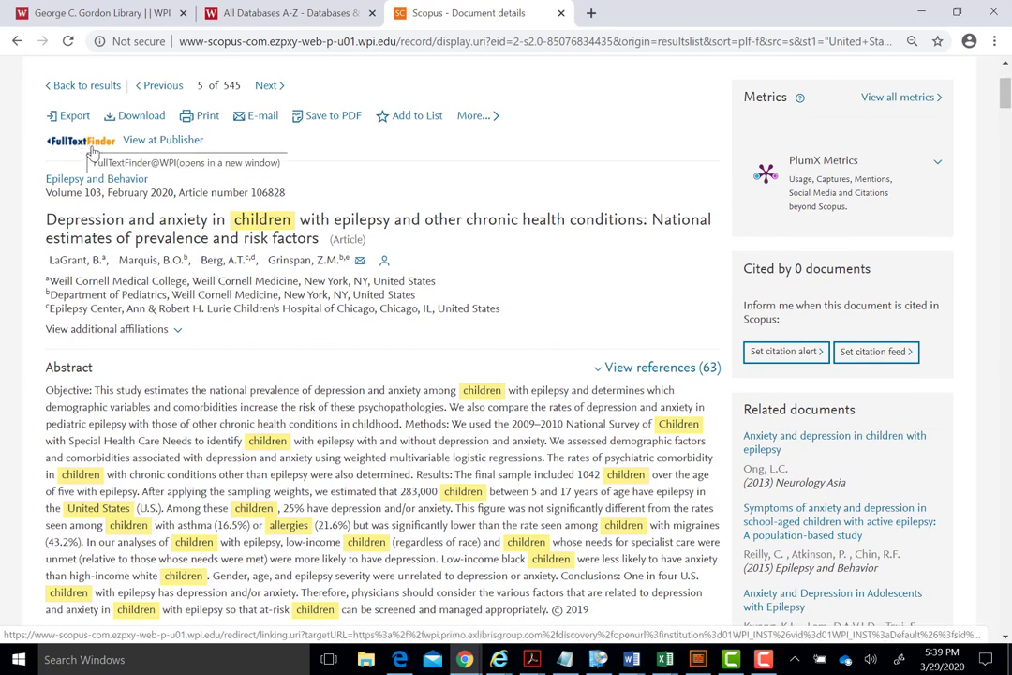
click(80, 139)
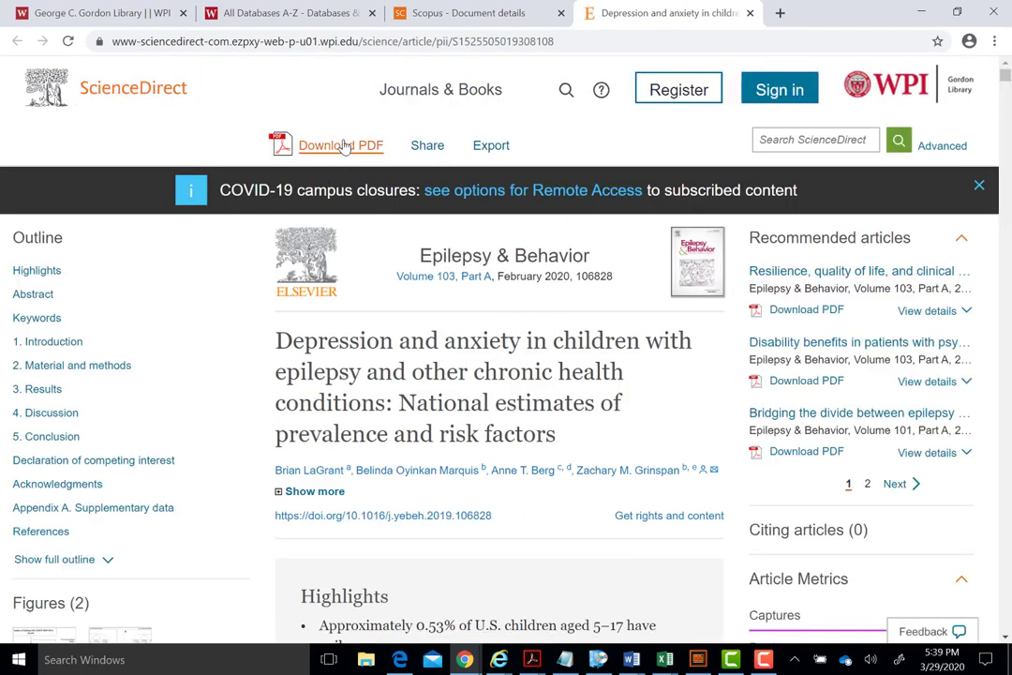
- Download and view this article's PDF on ScienceDirect, then return to its Scopus record
click(341, 145)
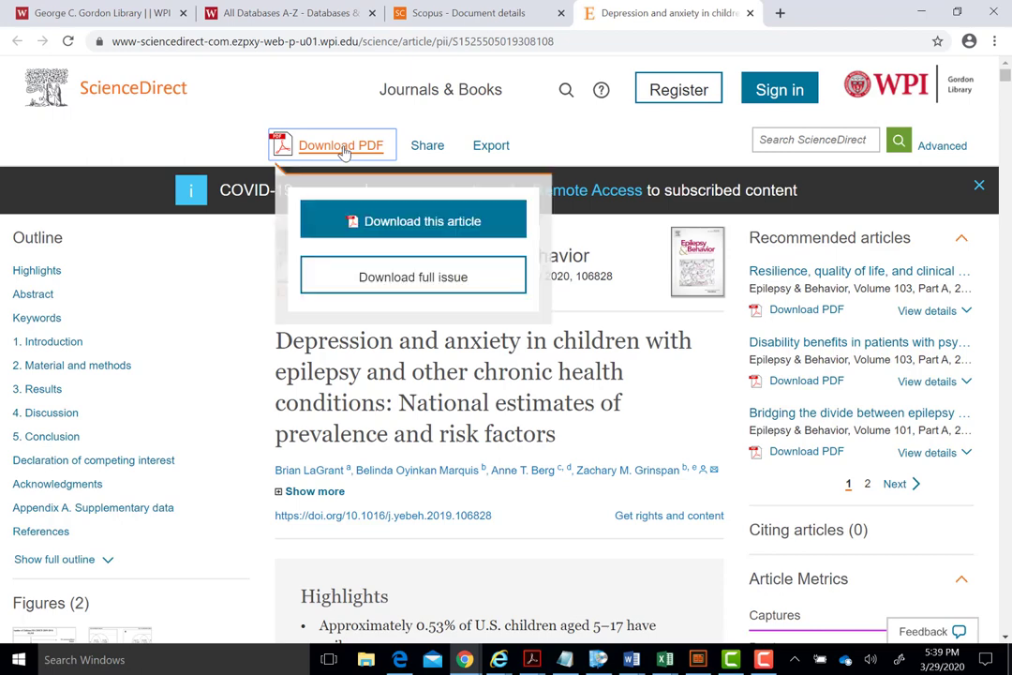
click(413, 221)
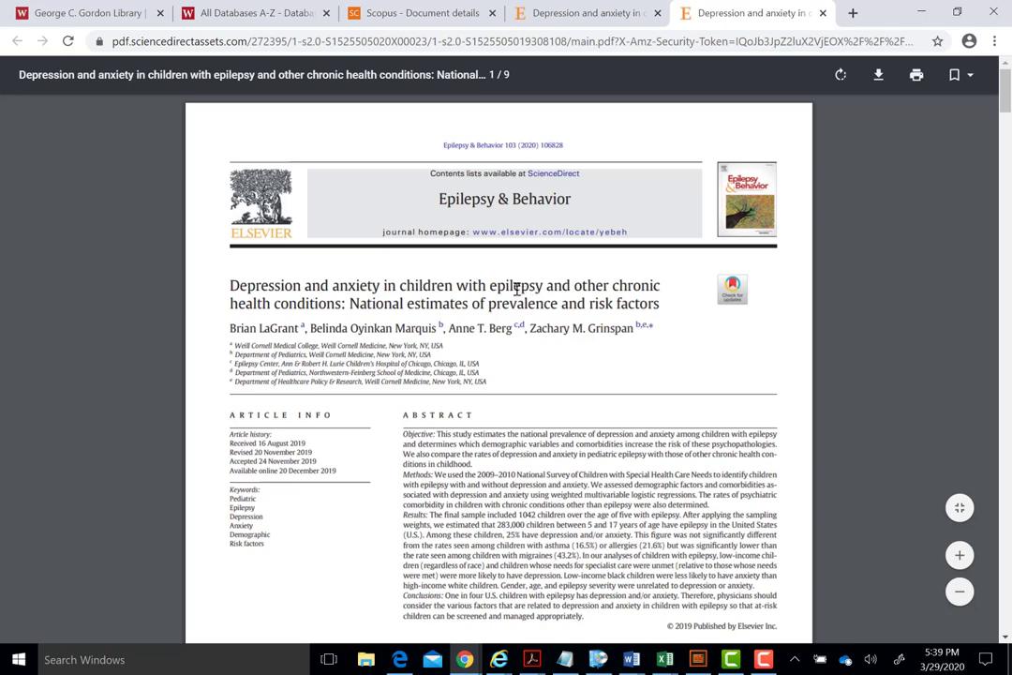
click(421, 13)
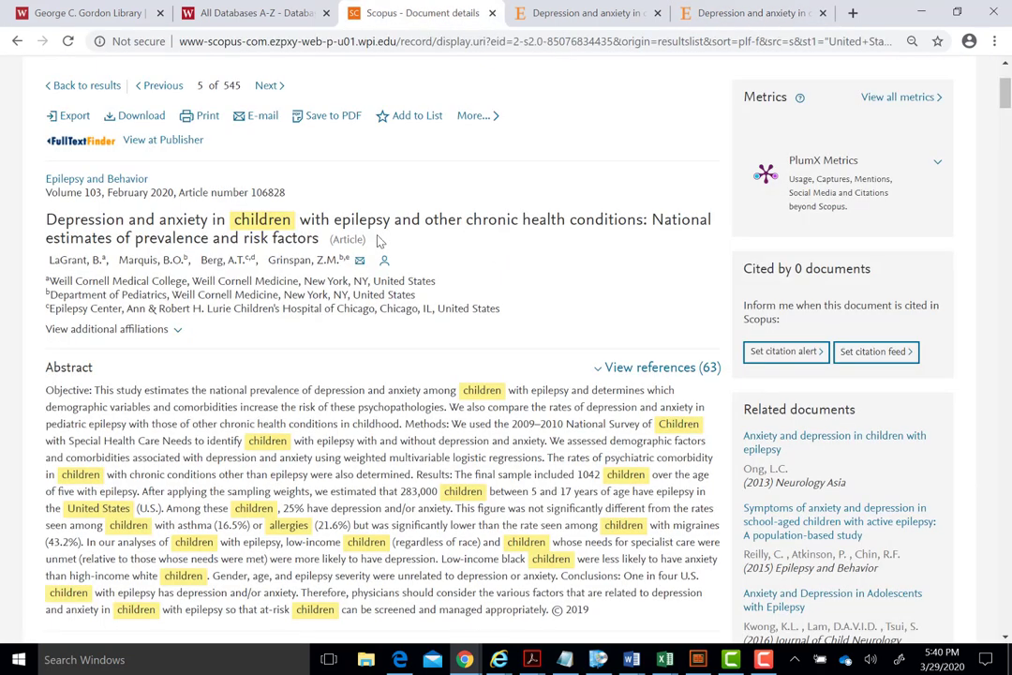